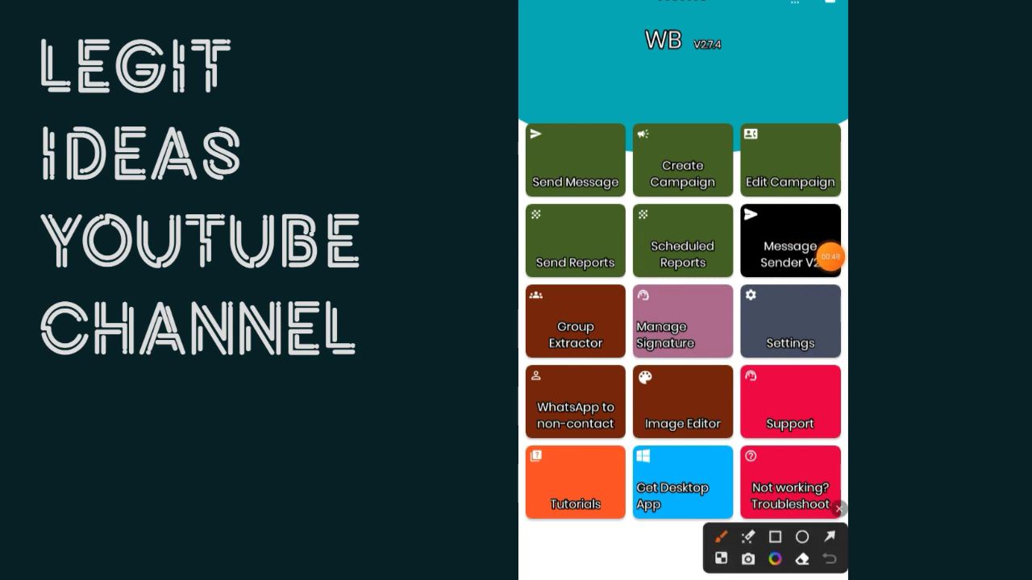
# - Review the WBS Settings page and return Home, where the Enable Accessibility service prompt appears
pyautogui.moveTo(609, 54); pyautogui.dragTo(714, 54)
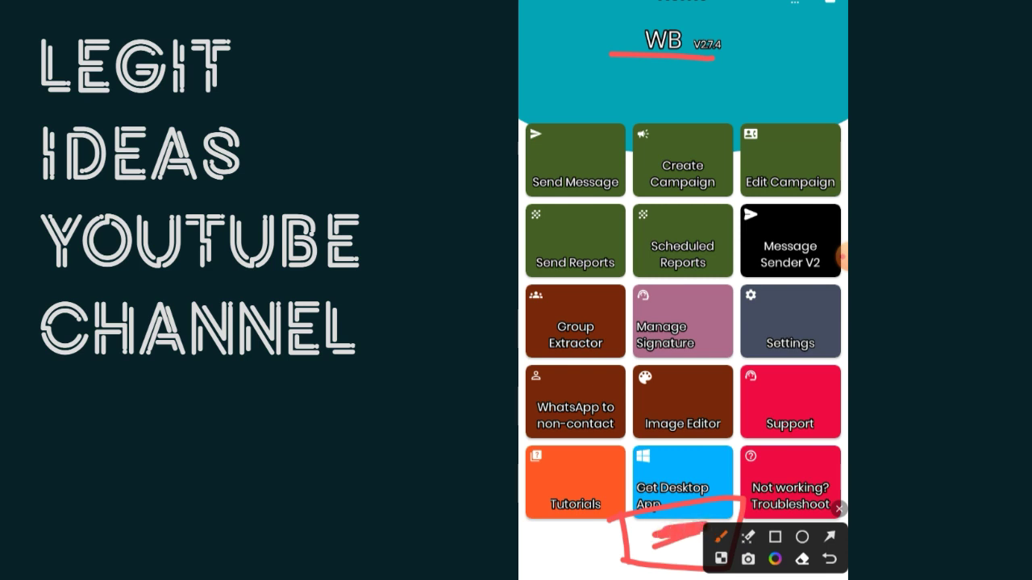
pyautogui.click(838, 509)
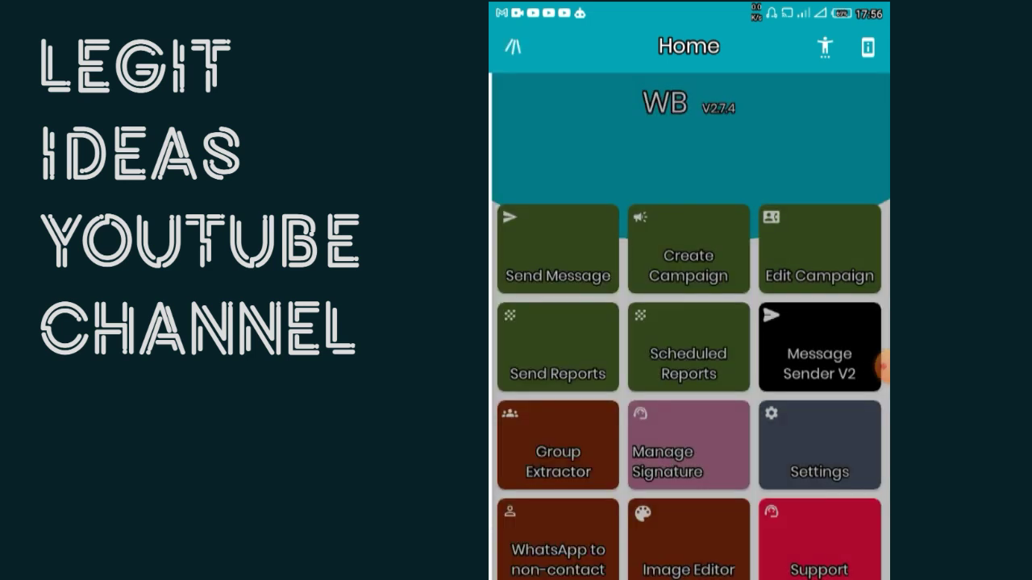
pyautogui.click(819, 444)
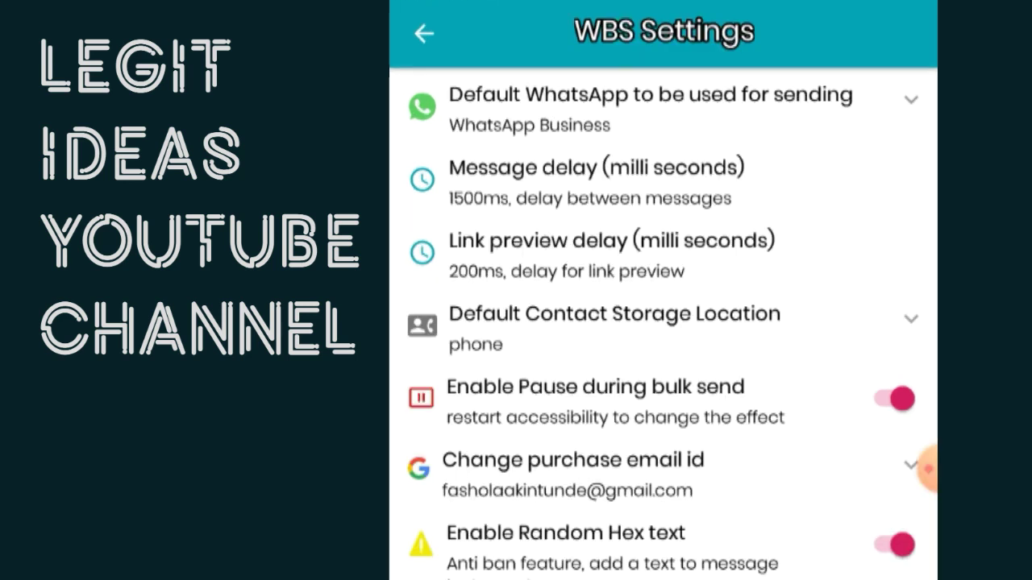
pyautogui.click(423, 34)
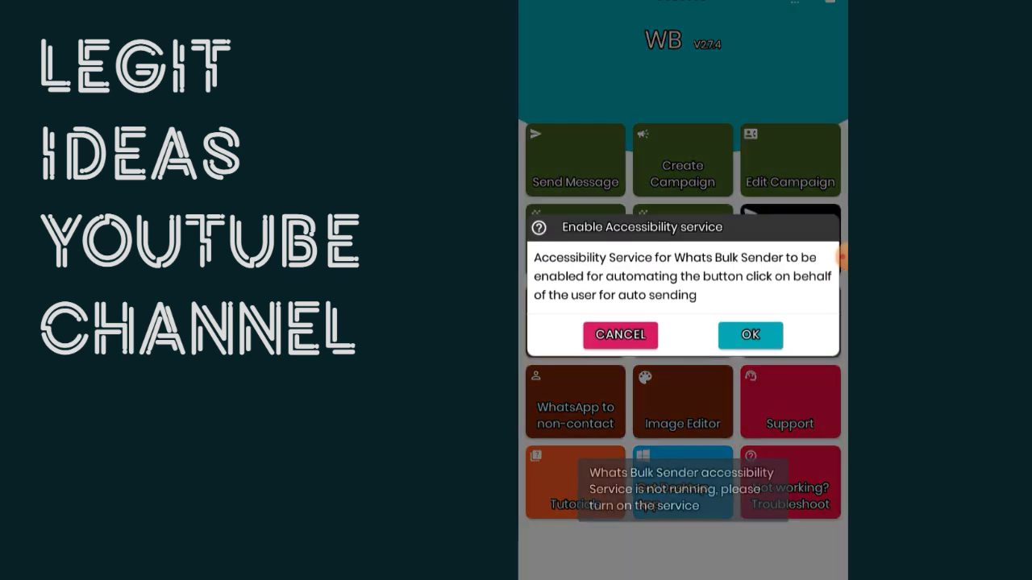
# - Switch on the Whats Bulk Sender accessibility service and launch Group Extractor into WhatsApp
pyautogui.click(749, 334)
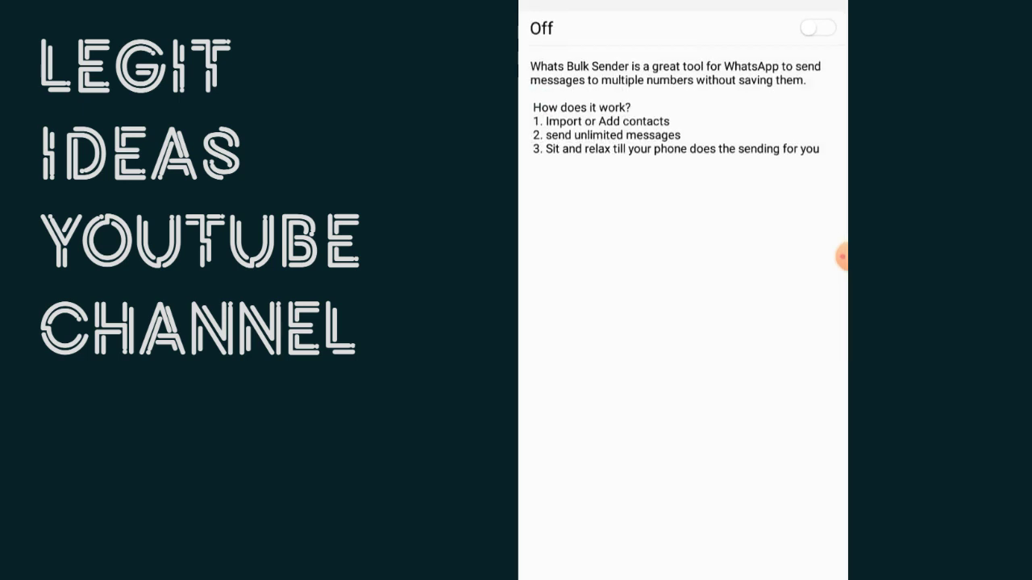
pyautogui.click(816, 28)
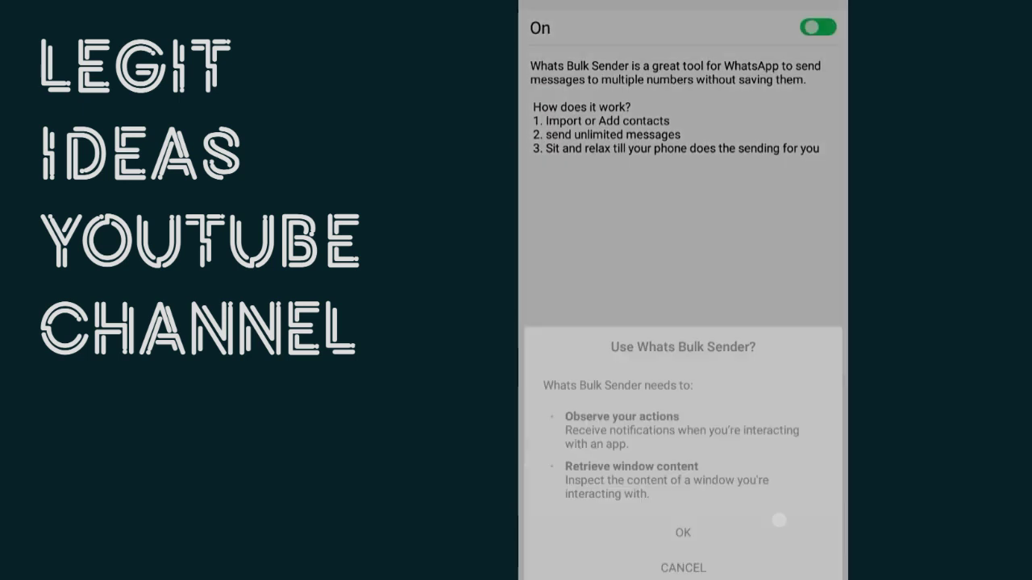
pyautogui.click(682, 532)
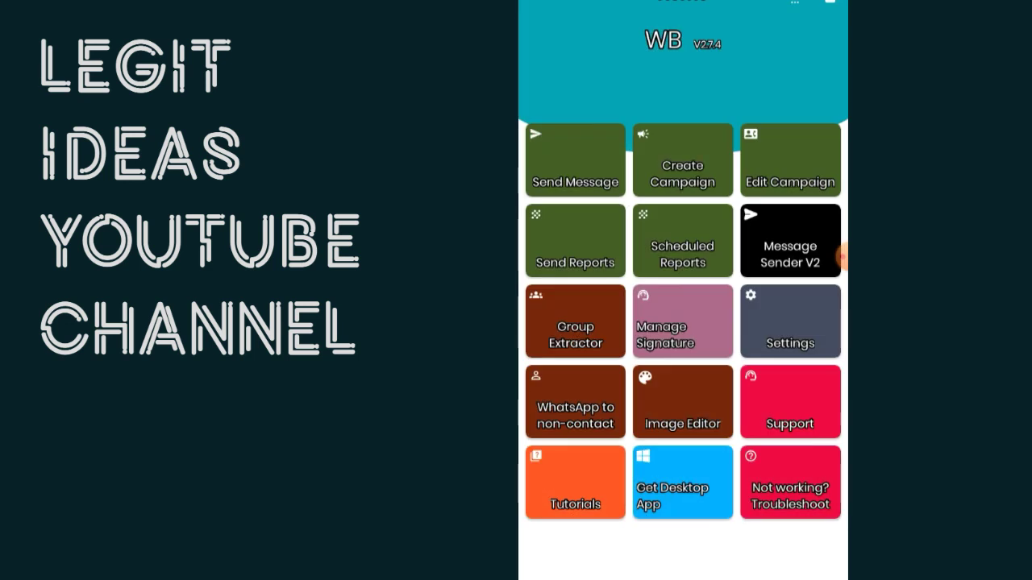
pyautogui.click(575, 321)
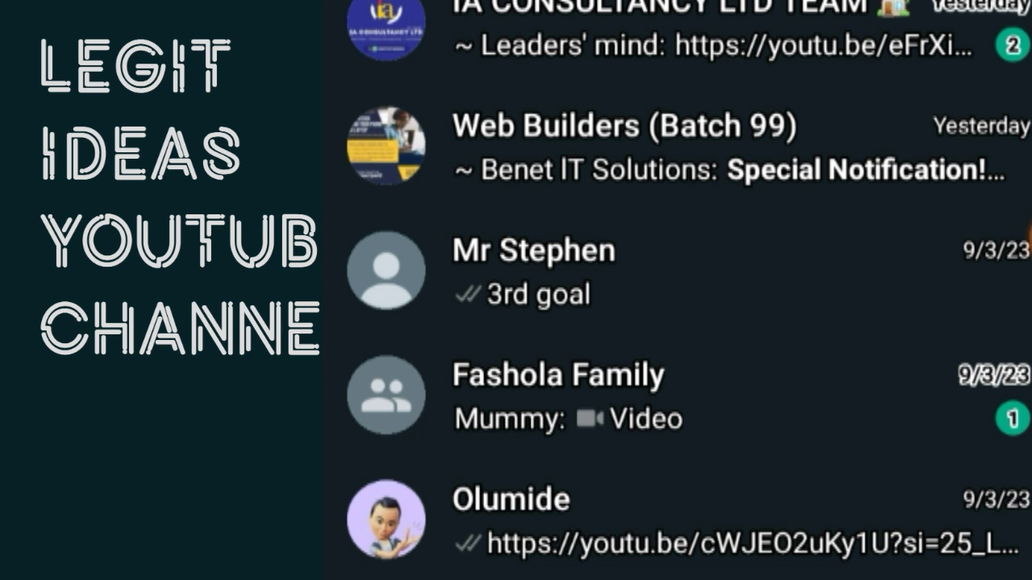
# - Extract the Web Builders (Batch 99) group's participants into a contact list of names and numbers
pyautogui.click(629, 145)
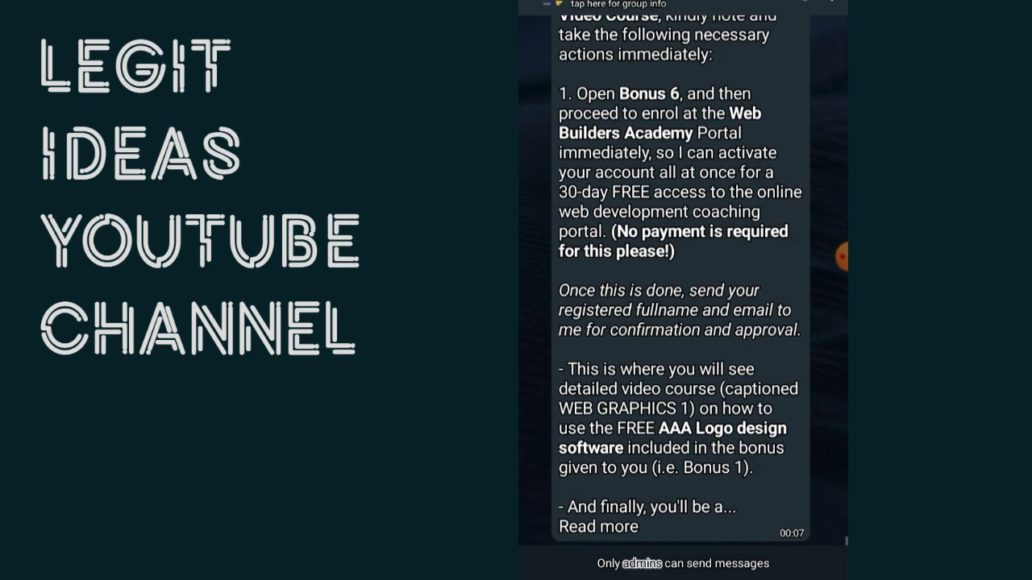
pyautogui.click(681, 8)
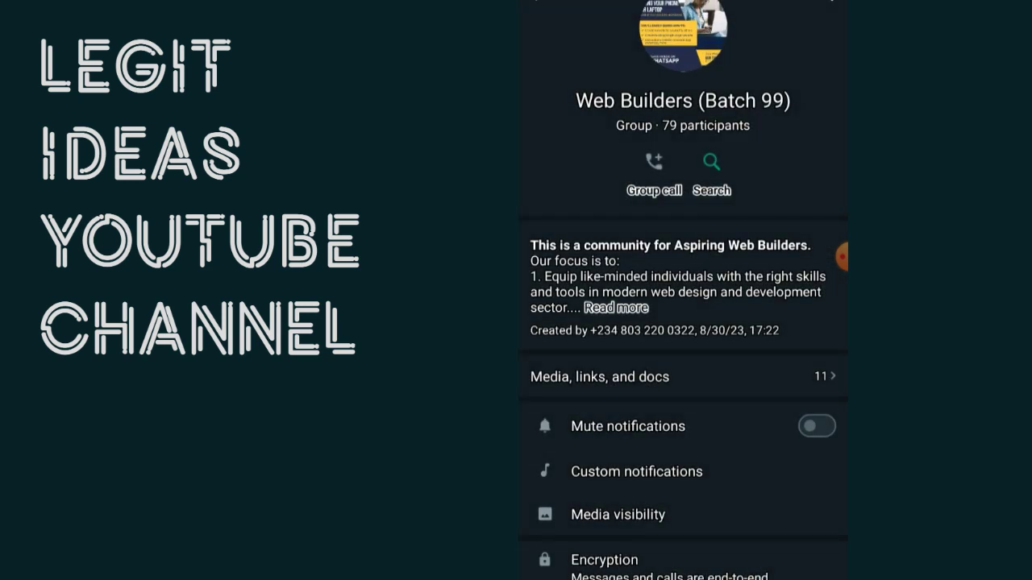
pyautogui.click(681, 125)
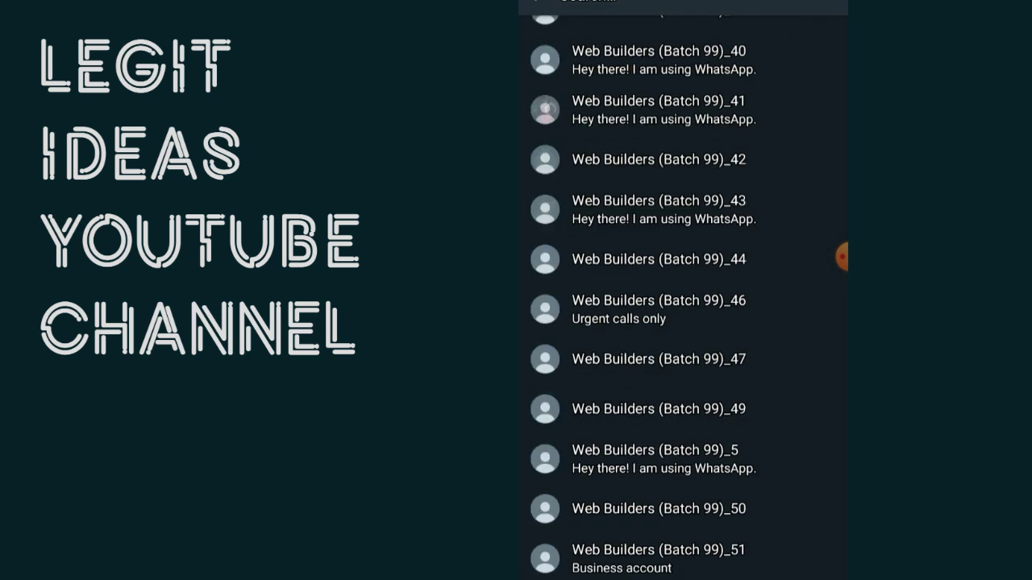
pyautogui.scroll(-3)
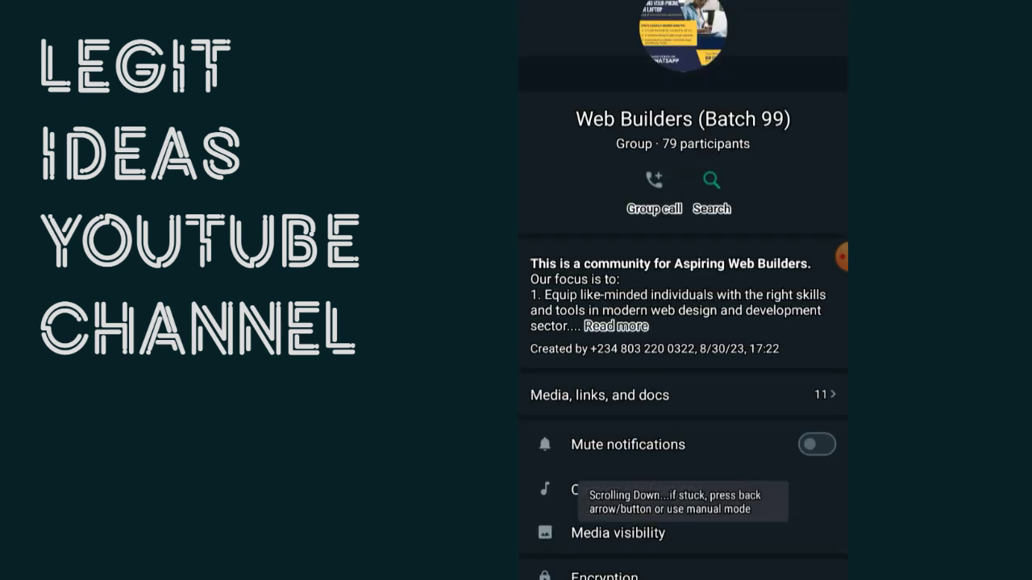
pyautogui.press('Back')
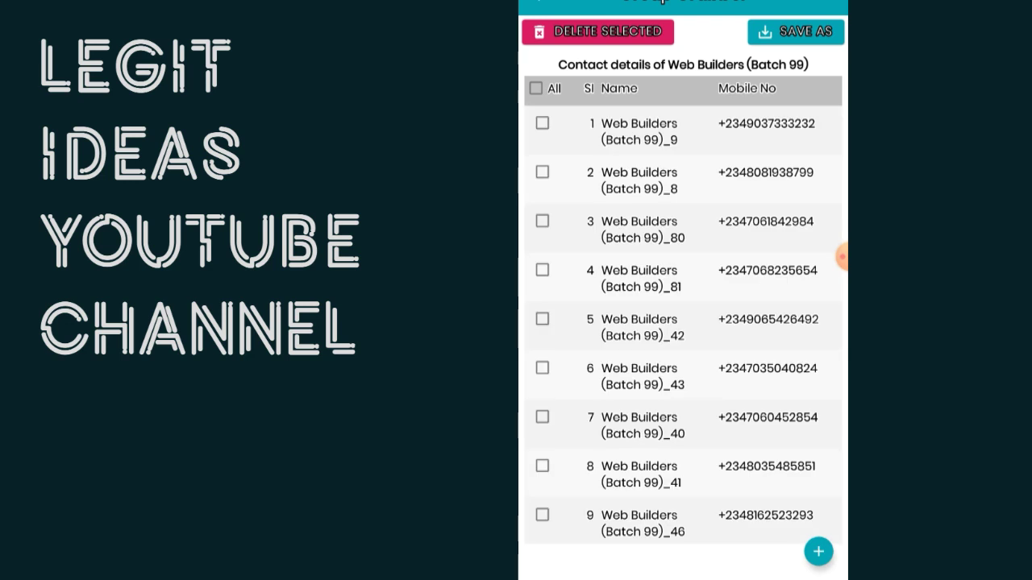
# - Scroll through the extracted contact list to review the names and mobile numbers
pyautogui.scroll(-3)
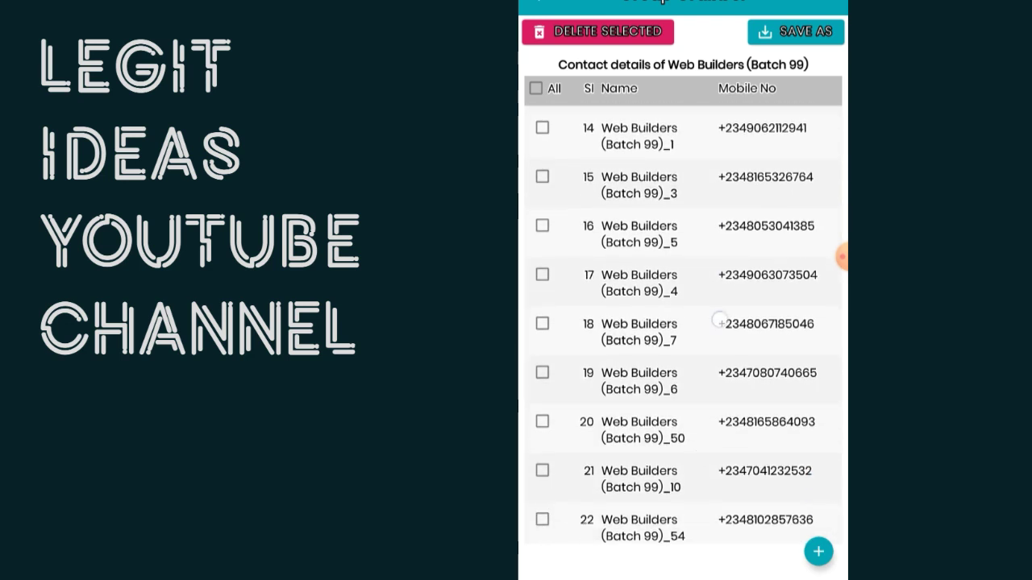
pyautogui.scroll(-3)
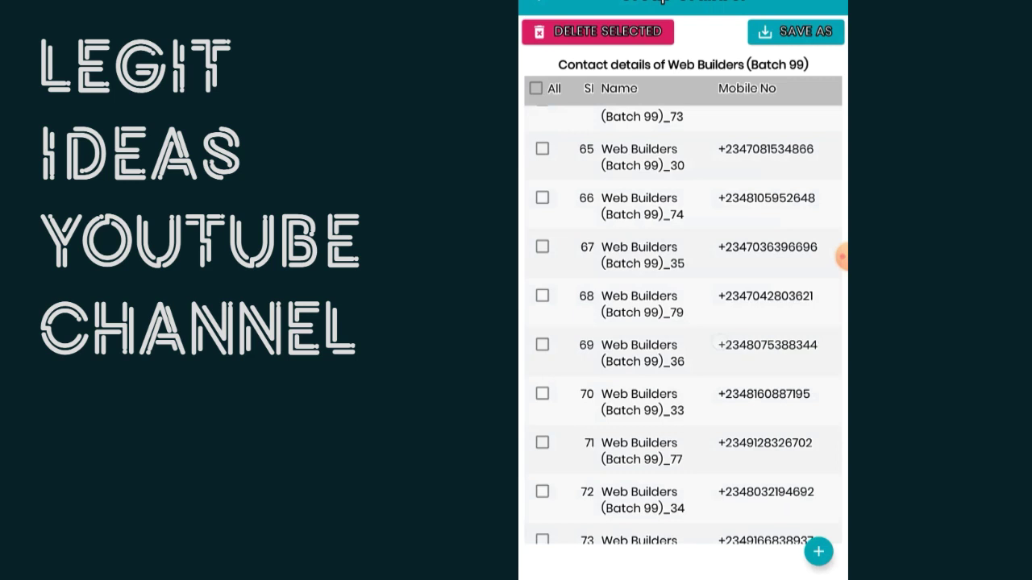
pyautogui.scroll(-3)
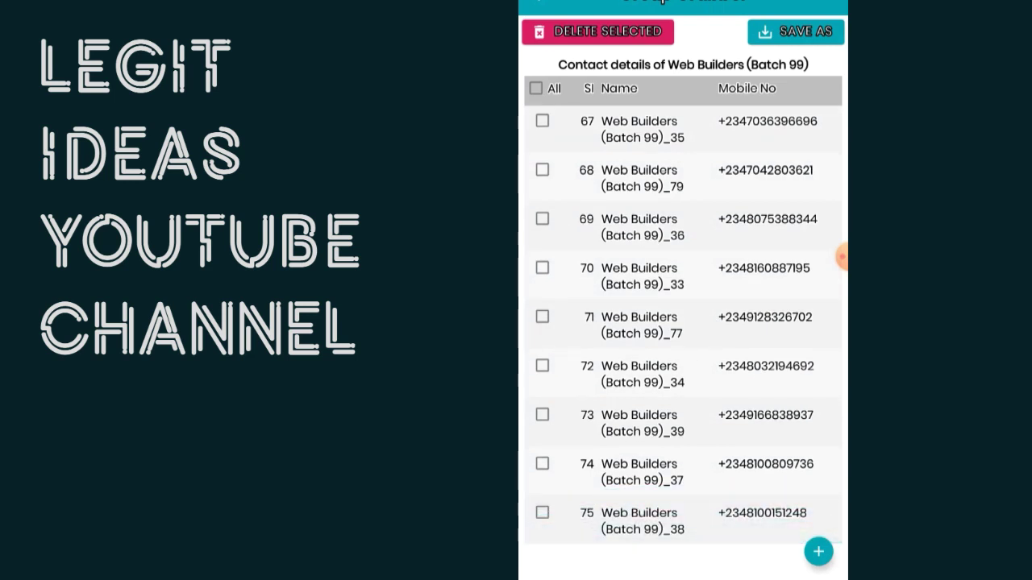
pyautogui.scroll(3)
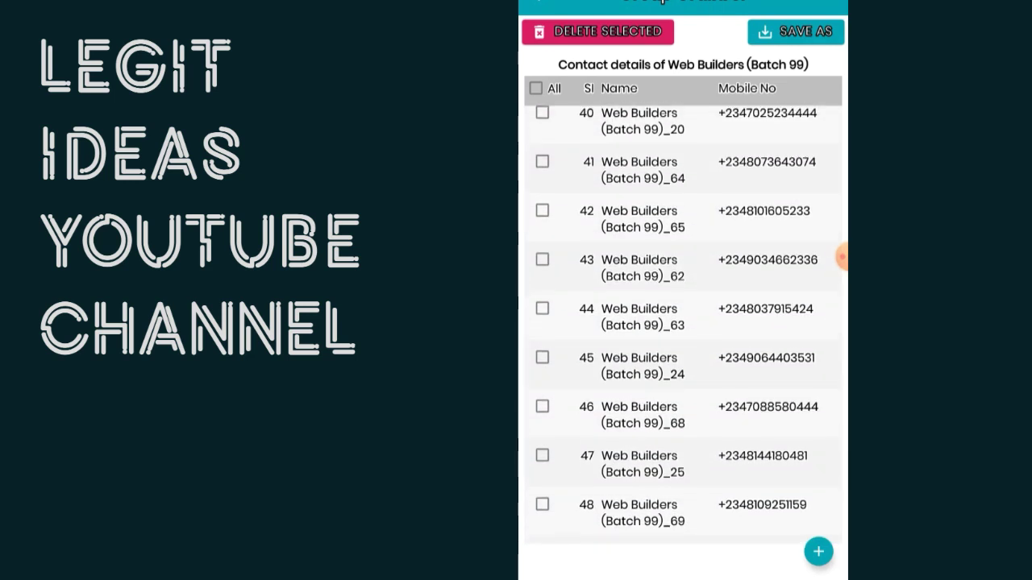
pyautogui.scroll(-3)
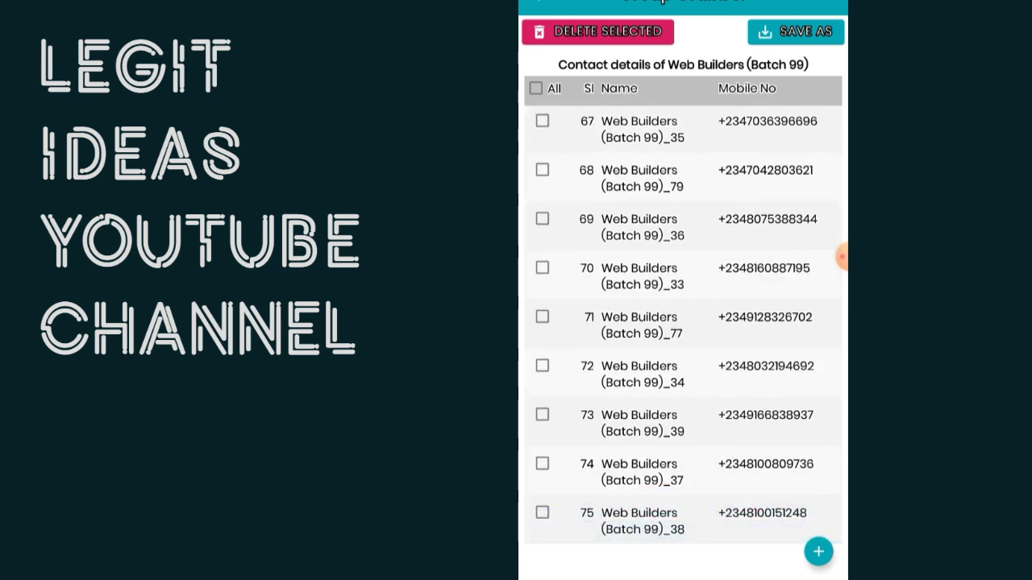
pyautogui.scroll(3)
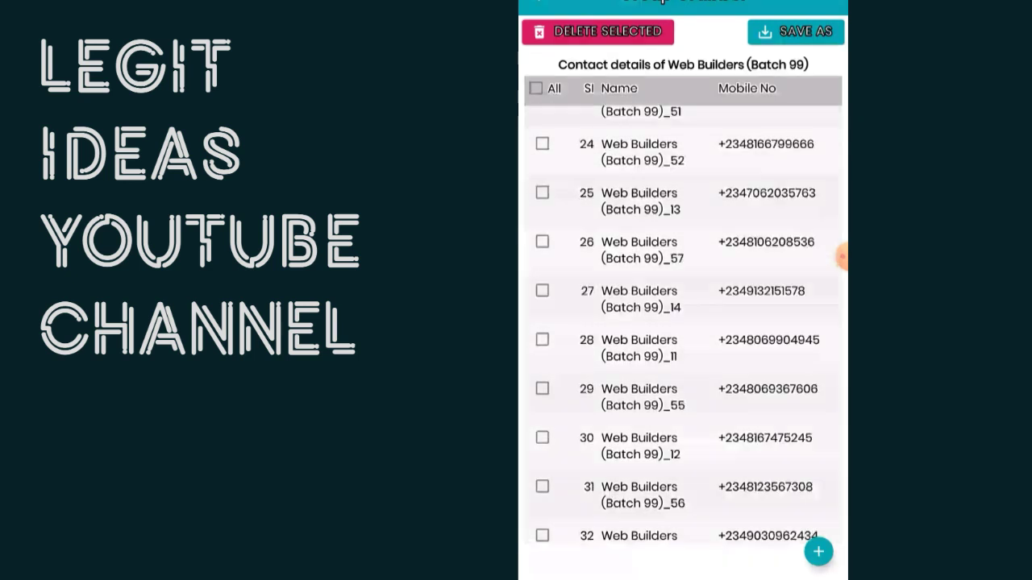
pyautogui.scroll(3)
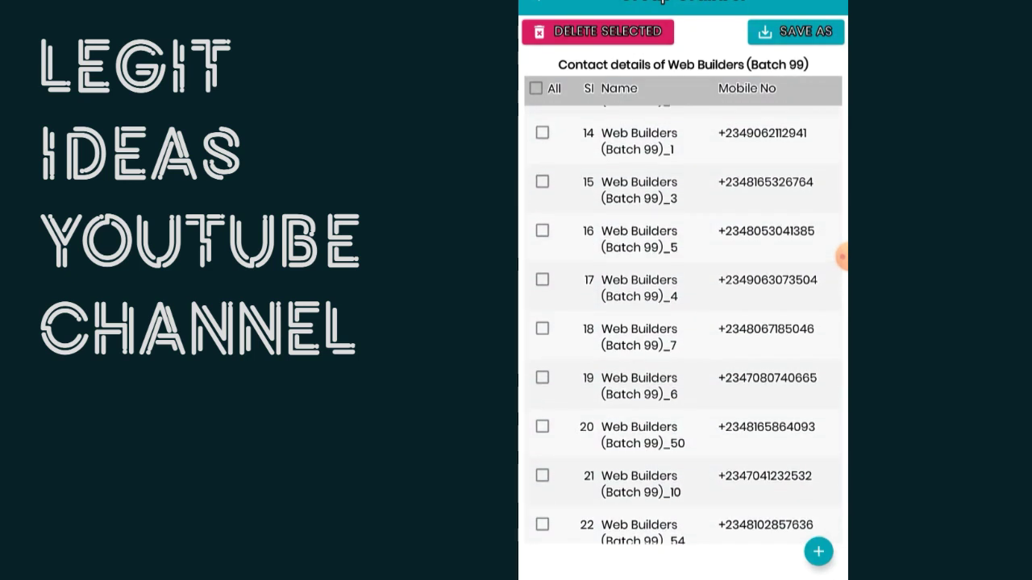
# - Save the contacts as a new campaign named 'Web Builders group'
pyautogui.click(818, 551)
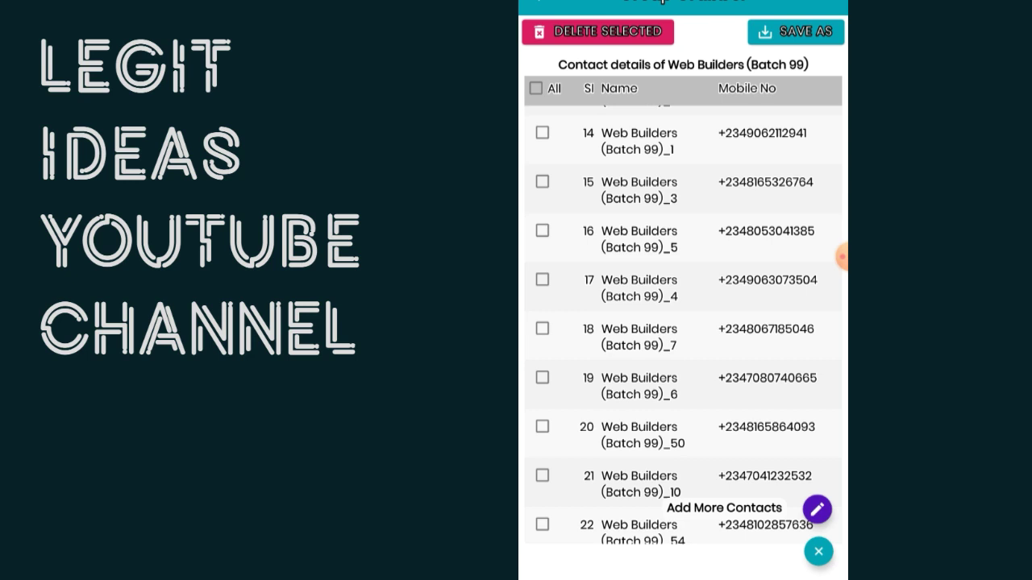
pyautogui.click(795, 32)
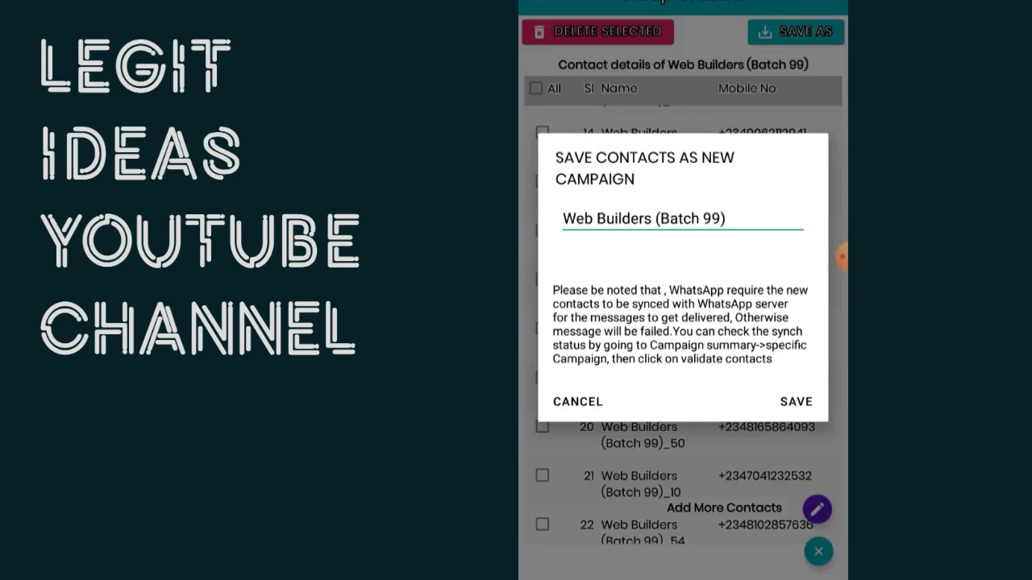
pyautogui.click(681, 219)
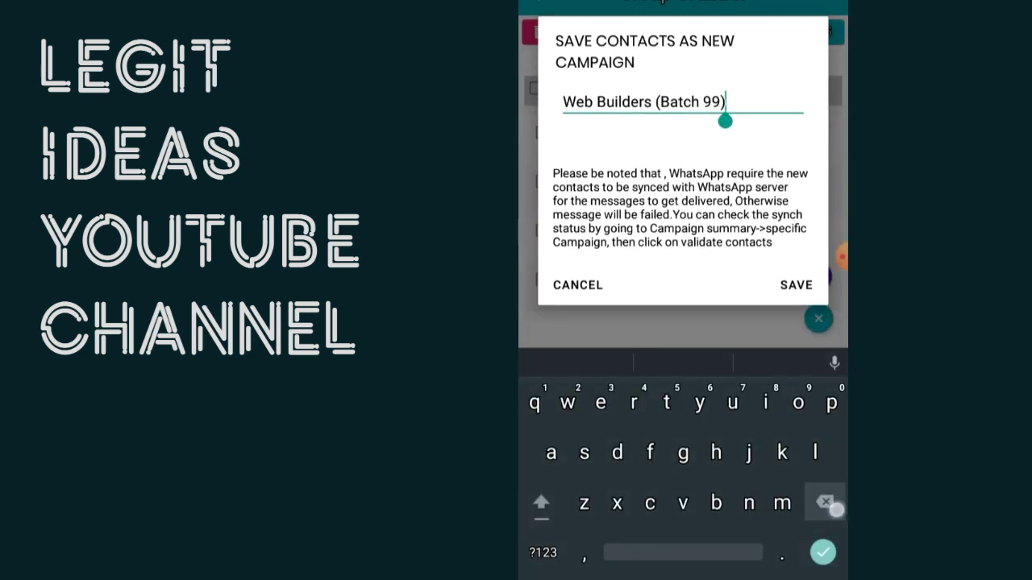
pyautogui.click(823, 502)
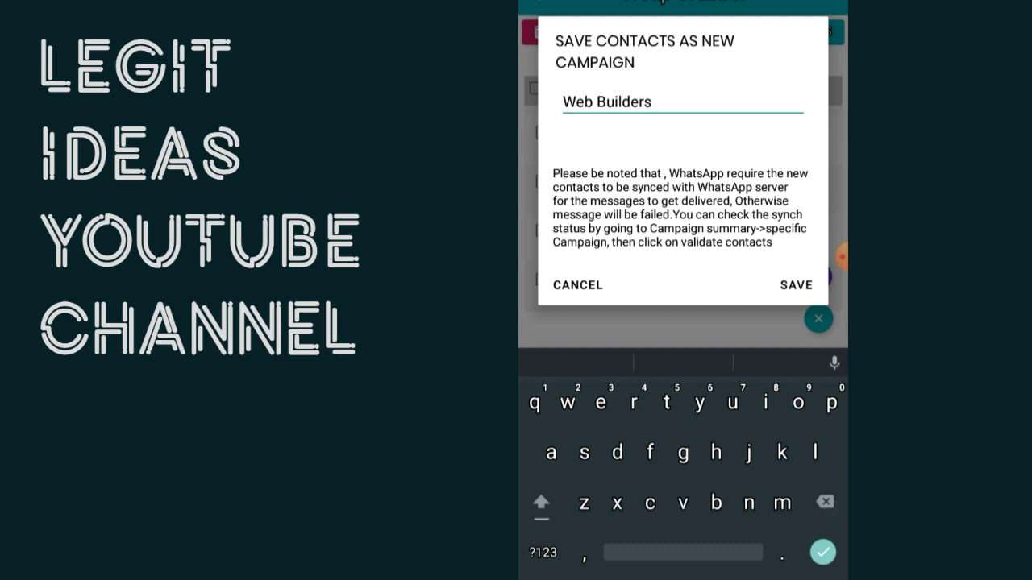
pyautogui.write('group')
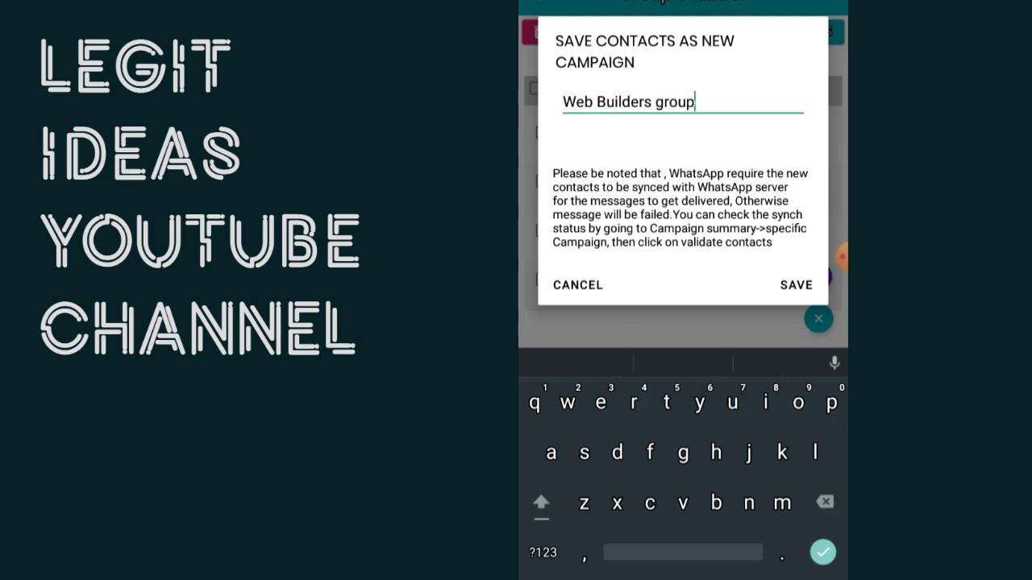
pyautogui.click(794, 285)
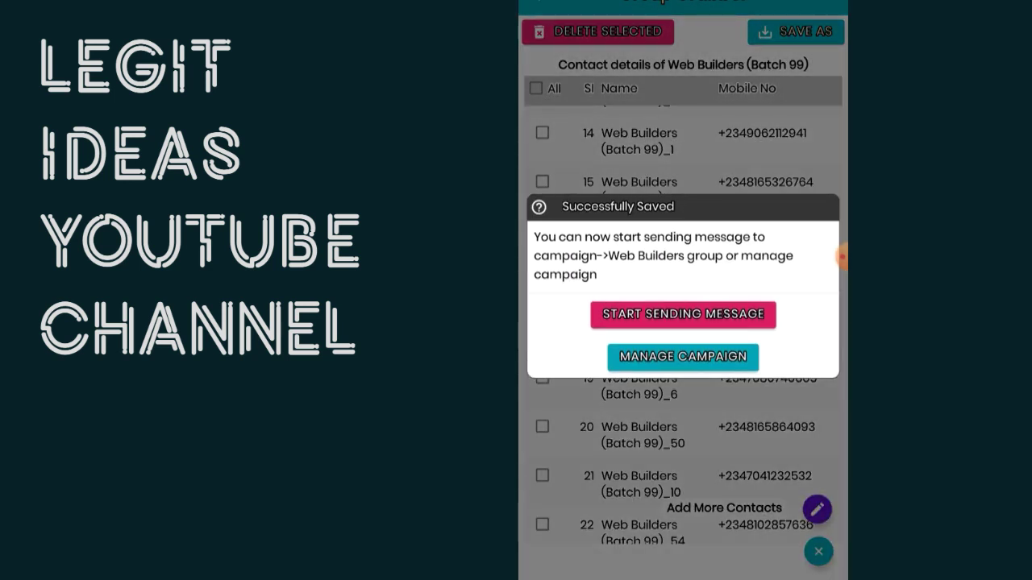
# - Export the ticked Web Builders campaign from Campaign Summary, bringing up the Open with chooser
pyautogui.click(682, 356)
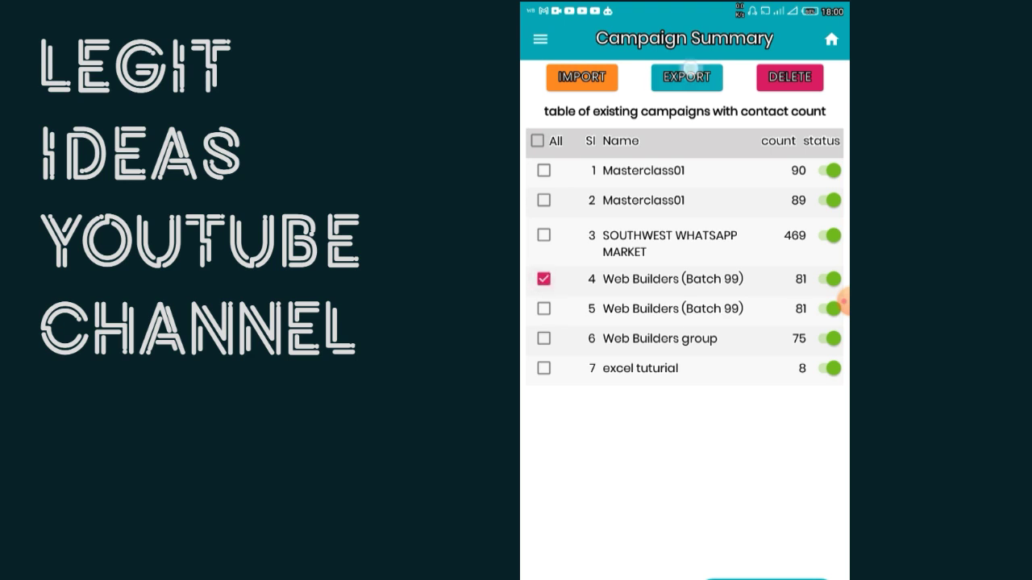
pyautogui.click(686, 78)
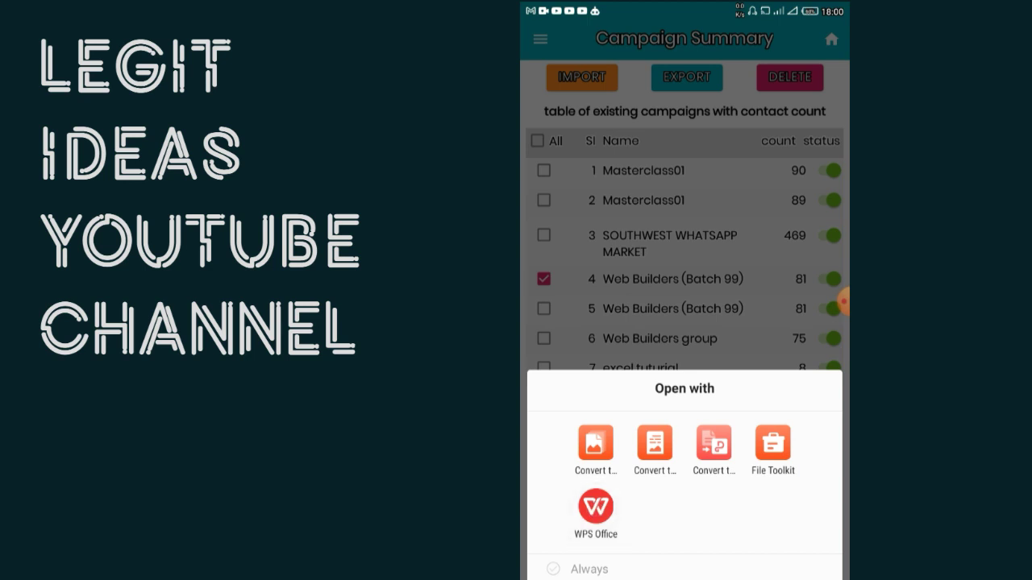
# - View the exported contacts spreadsheet in WPS Office, then return to the campaign summary
pyautogui.click(594, 504)
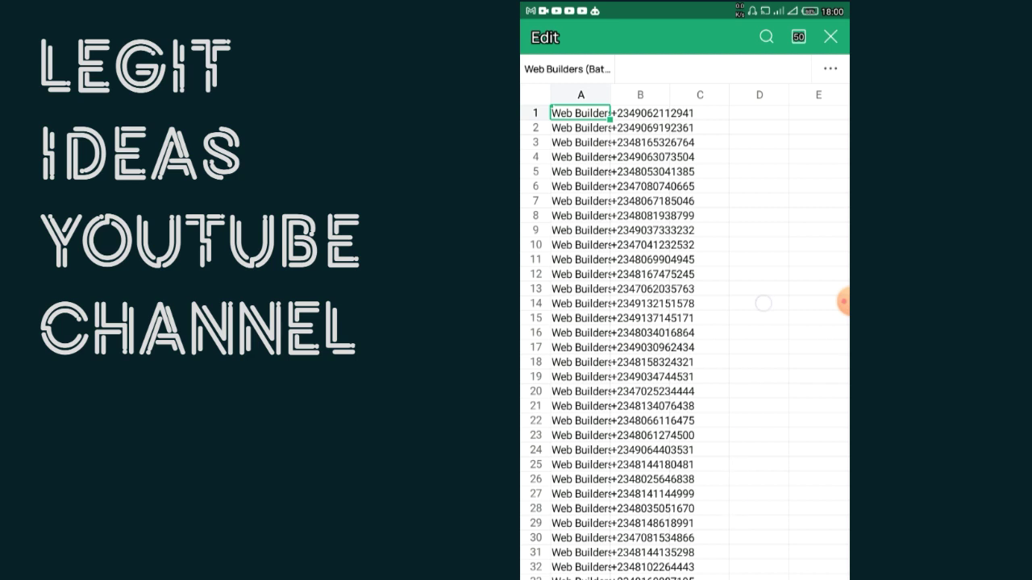
pyautogui.scroll(-3)
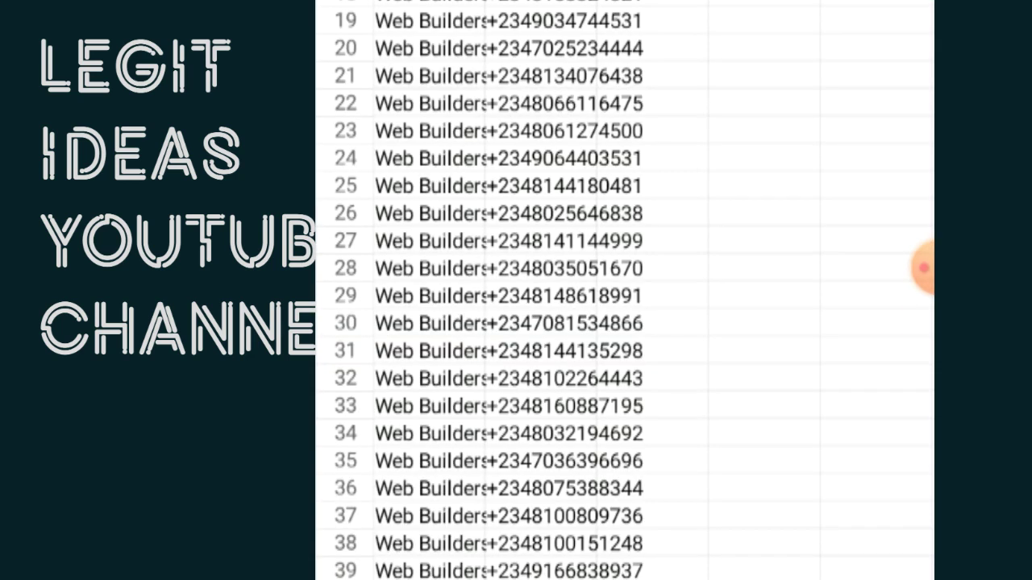
pyautogui.scroll(-3)
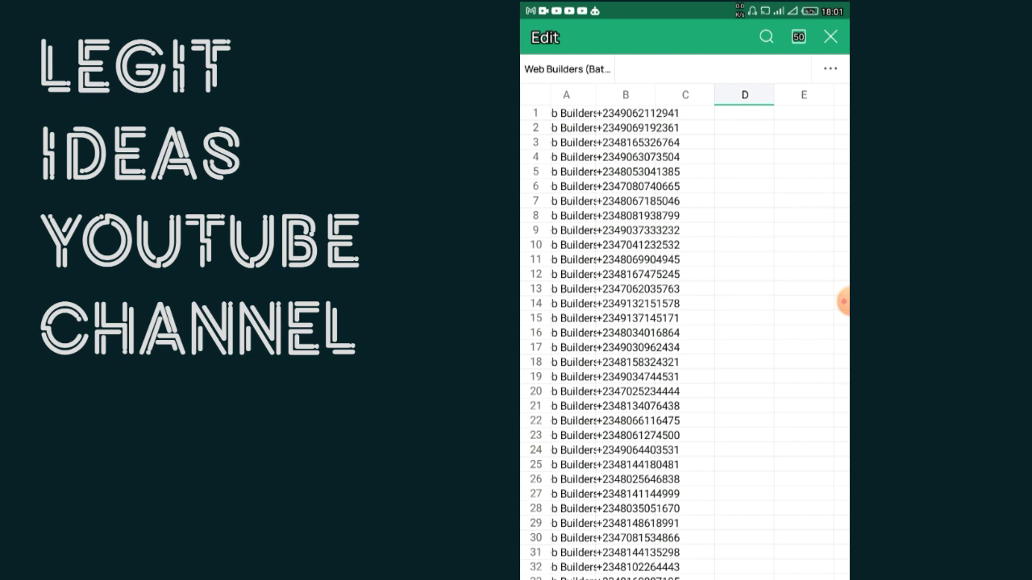
pyautogui.click(744, 214)
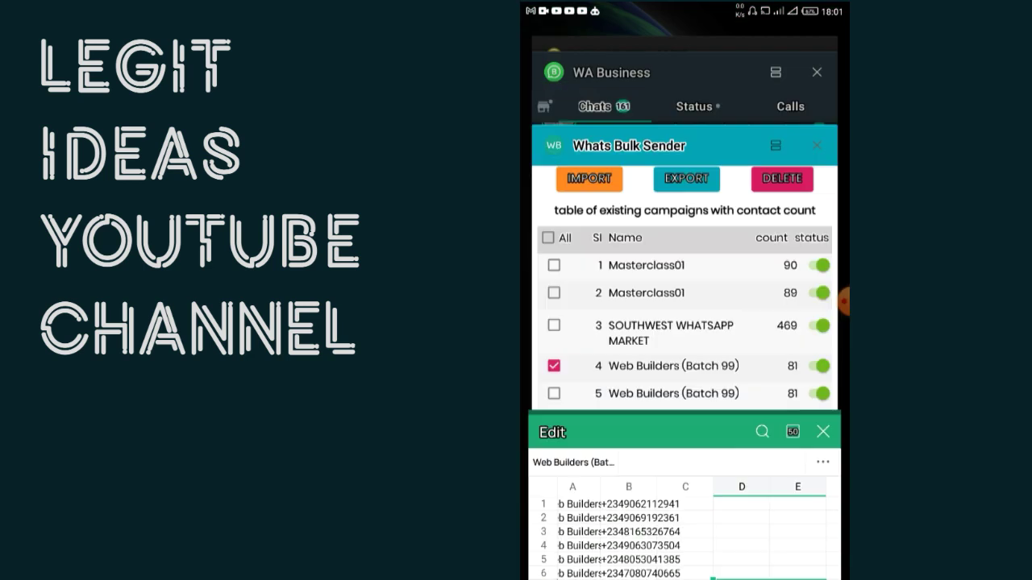
pyautogui.click(822, 432)
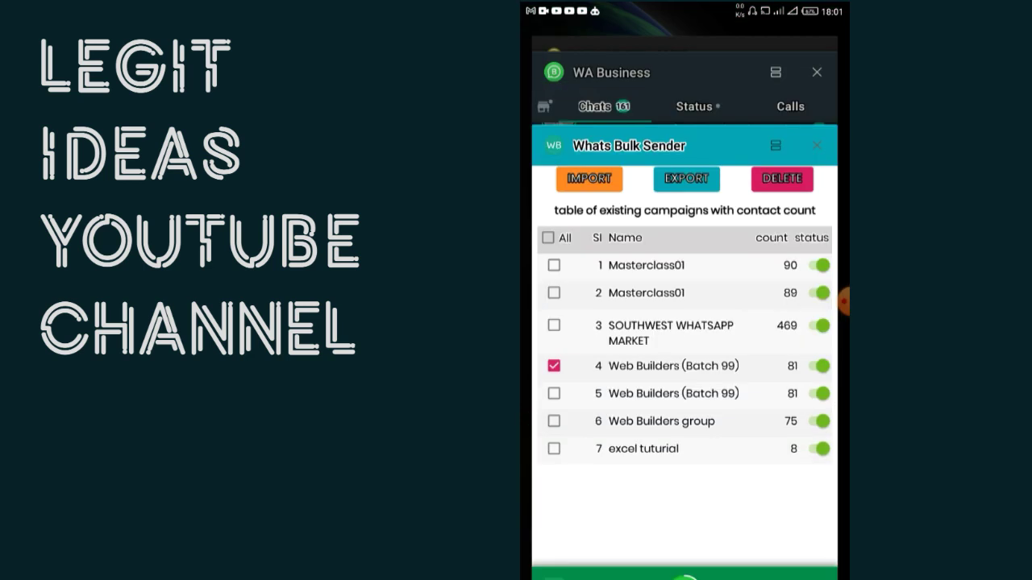